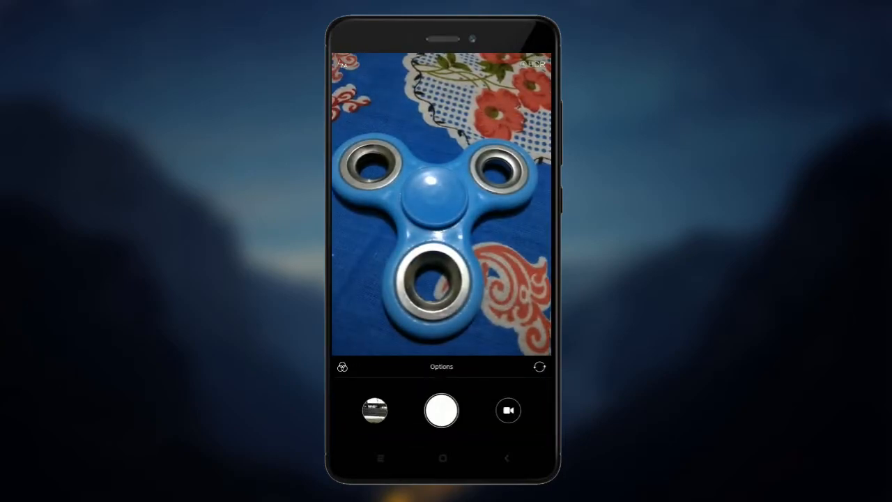
# View MIUI Camera's Square mode option, close it, and switch to video recording
pyautogui.click(441, 366)
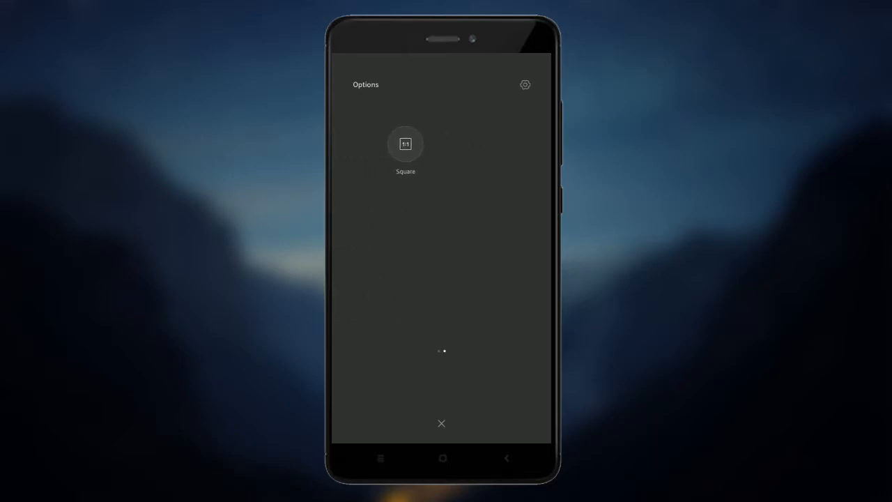
pyautogui.click(441, 423)
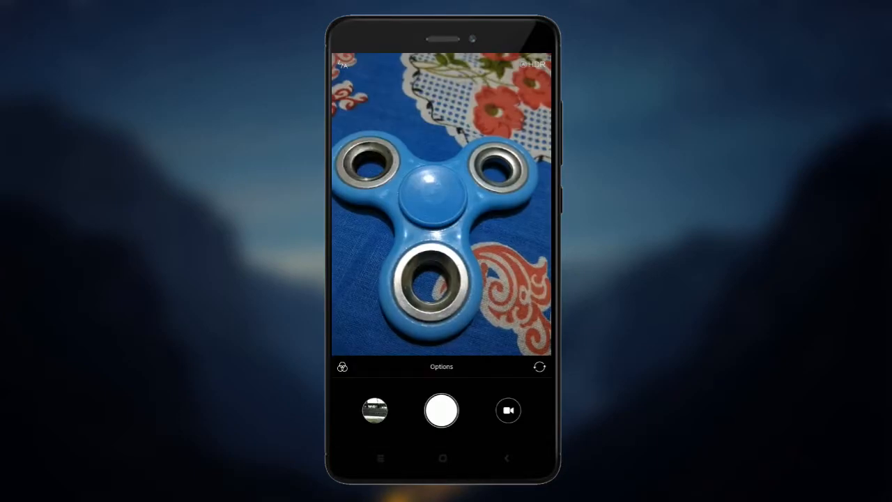
pyautogui.click(508, 410)
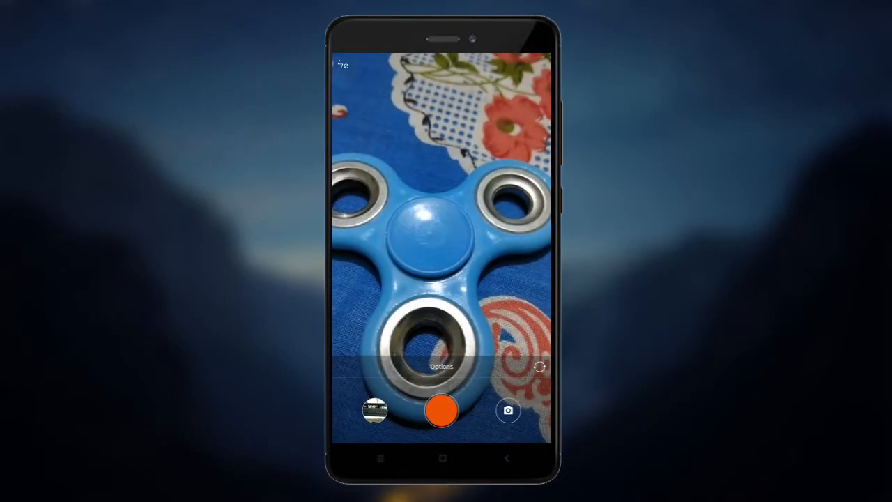
pyautogui.click(441, 366)
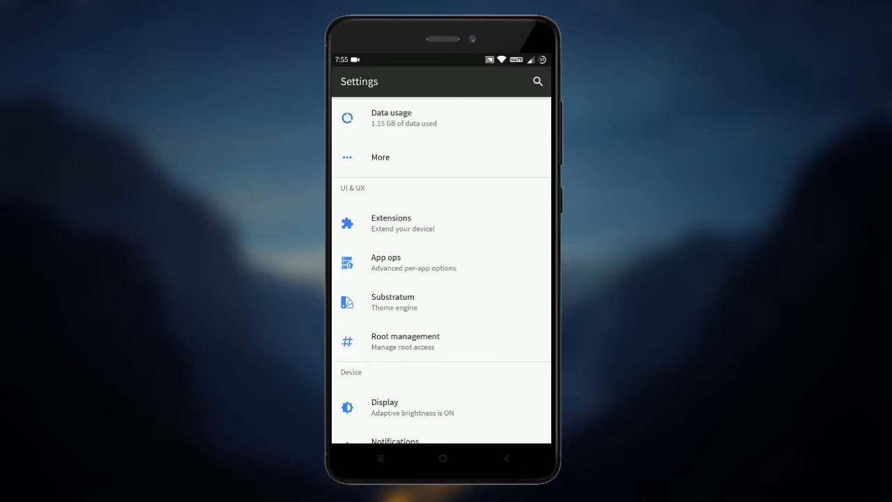
# Open Root management to list SuperSU's granted apps, from AdAway to Spectrum
pyautogui.click(406, 340)
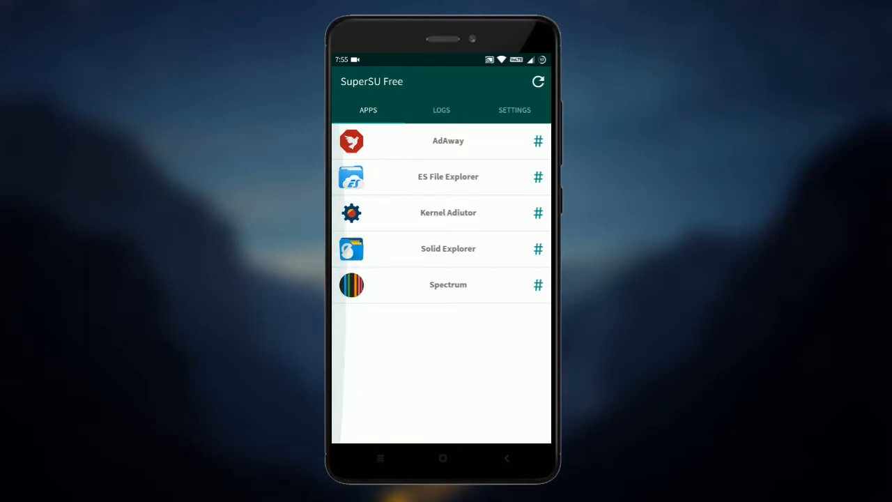
pyautogui.click(538, 81)
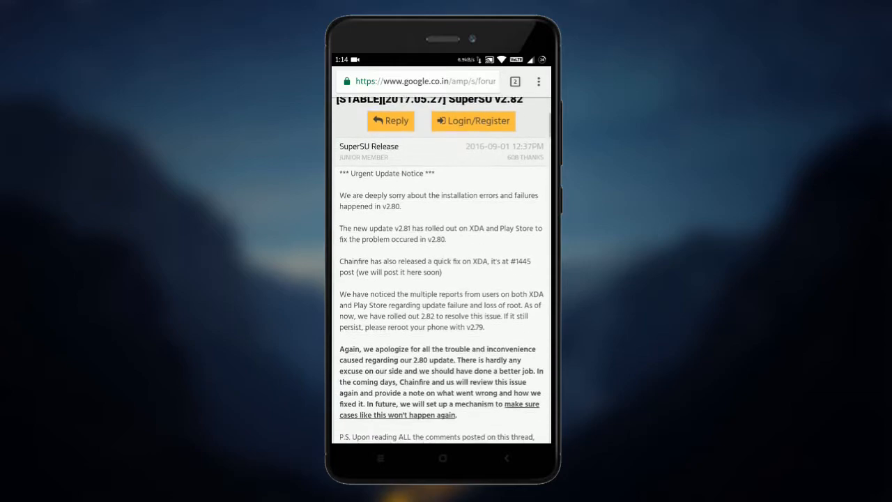
# Scroll the XDA ElectraBlue thread past Features to Requirements and How to flash
pyautogui.scroll(-3)
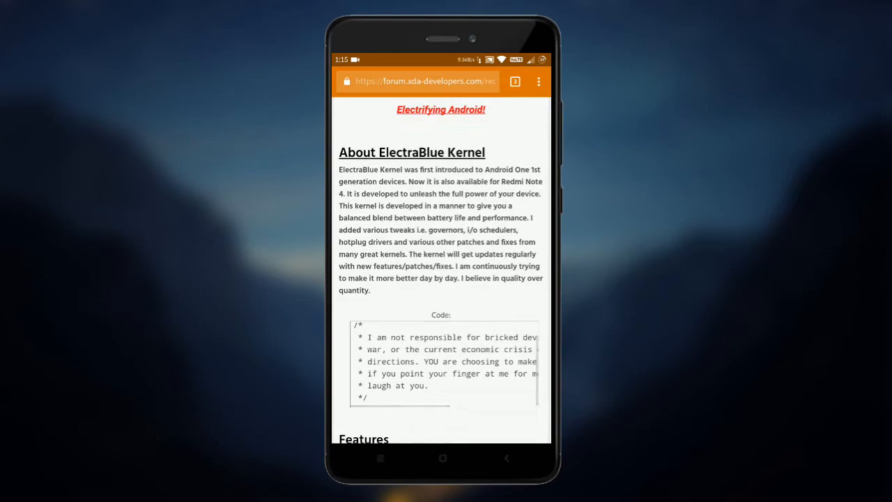
pyautogui.scroll(-3)
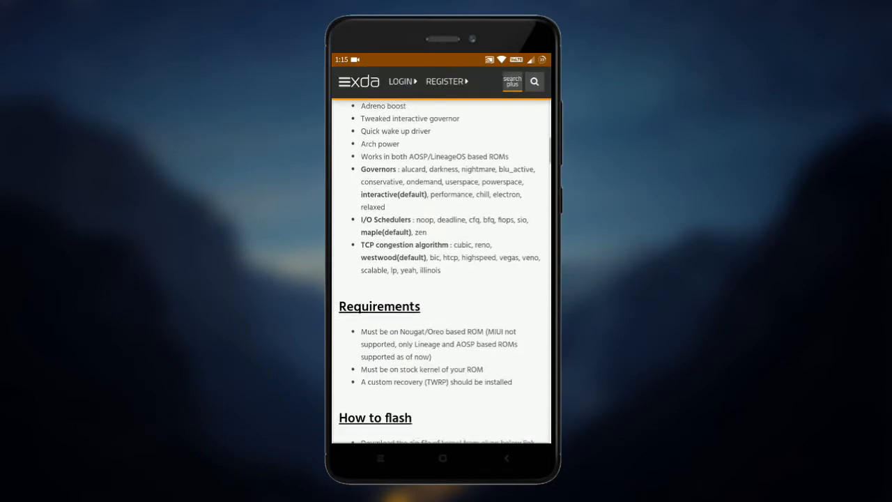
pyautogui.scroll(-3)
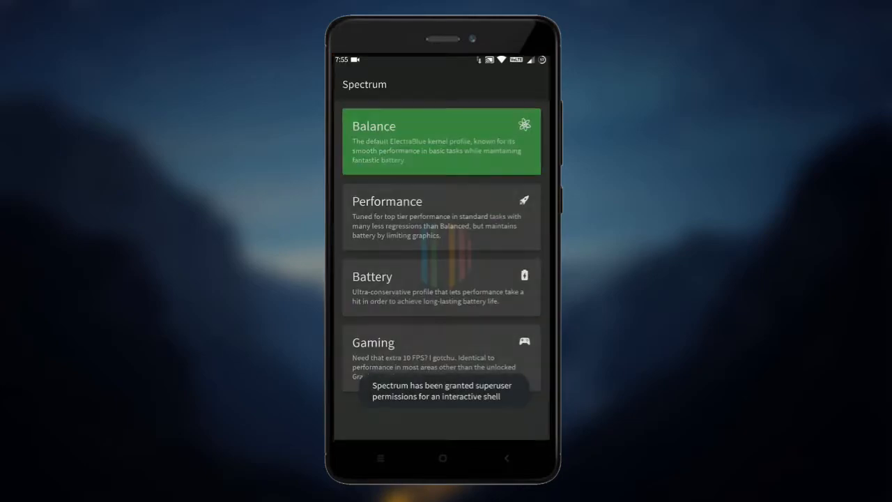
# Apply Spectrum's Performance profile, then switch to the Gaming profile
pyautogui.click(442, 216)
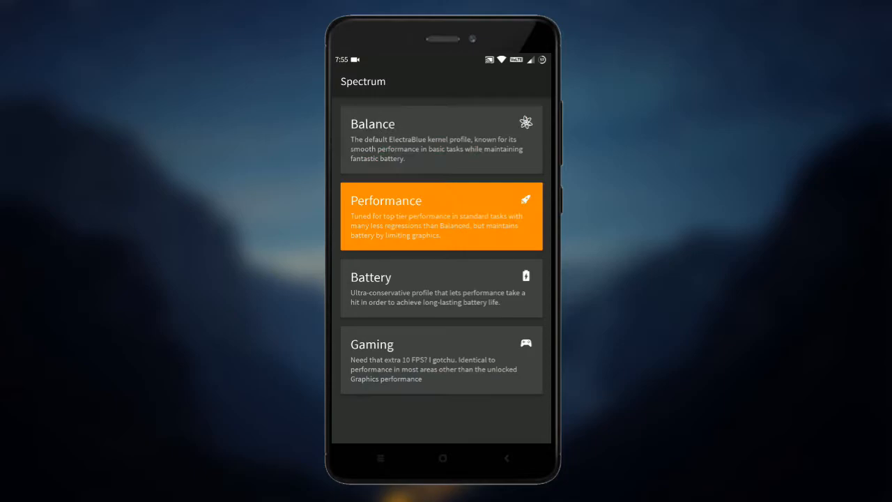
pyautogui.click(441, 360)
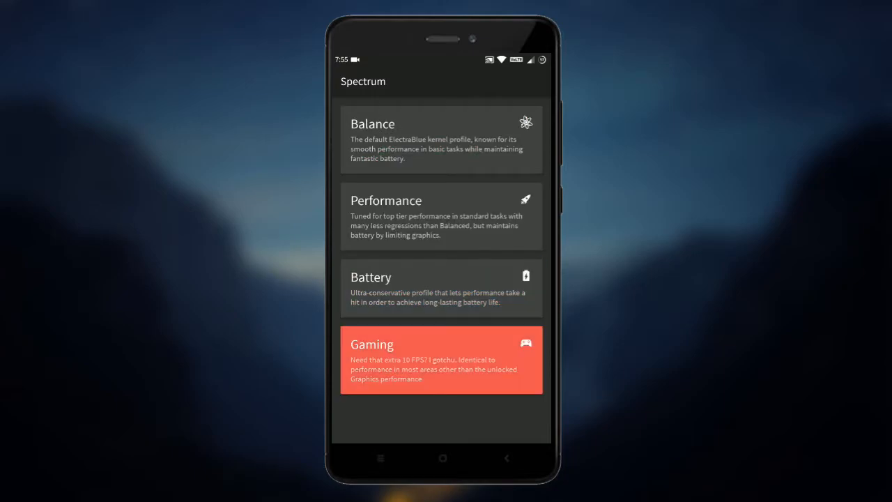
pyautogui.click(442, 359)
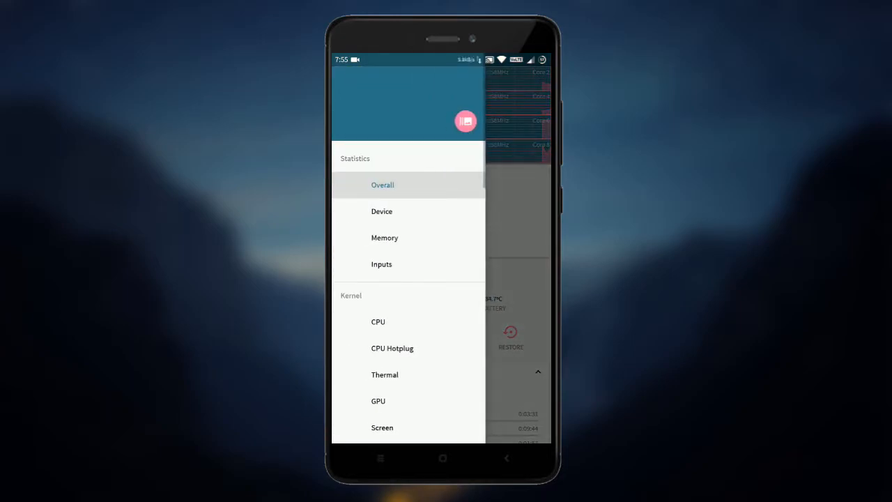
# Open Kernel Adiutor's CPU page, view the CPU Governor list, then dismiss it
pyautogui.click(377, 321)
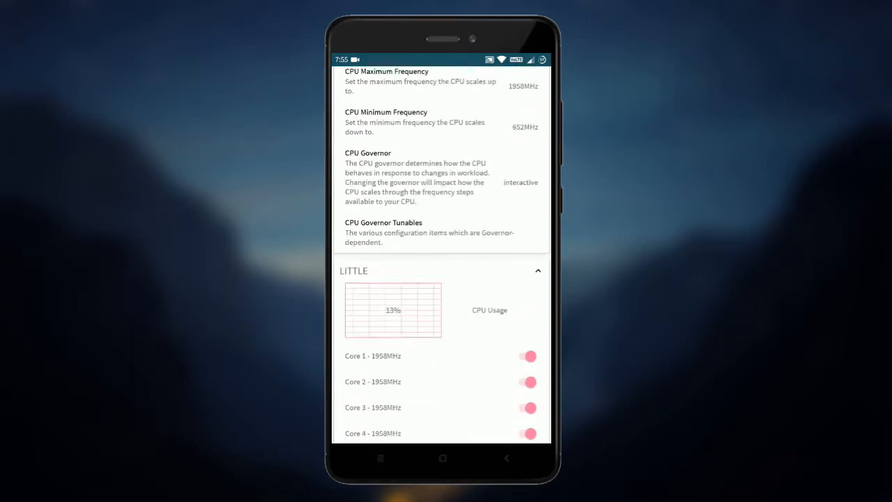
pyautogui.scroll(-3)
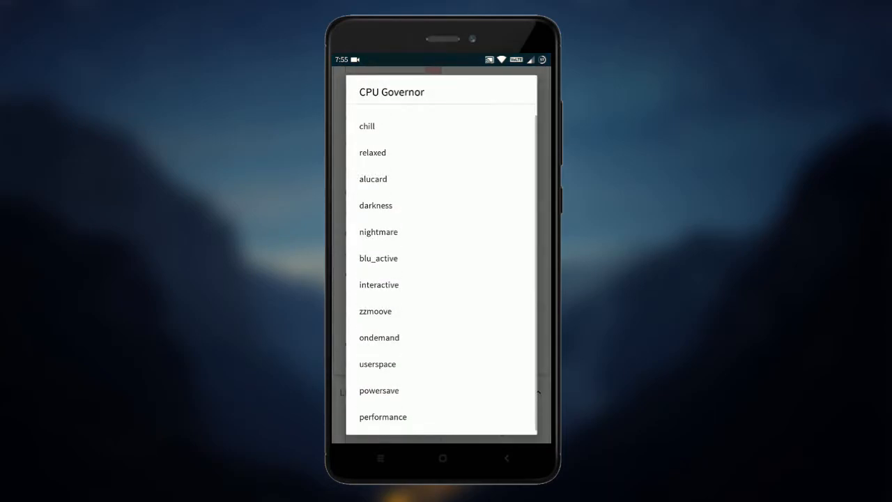
pyautogui.scroll(-3)
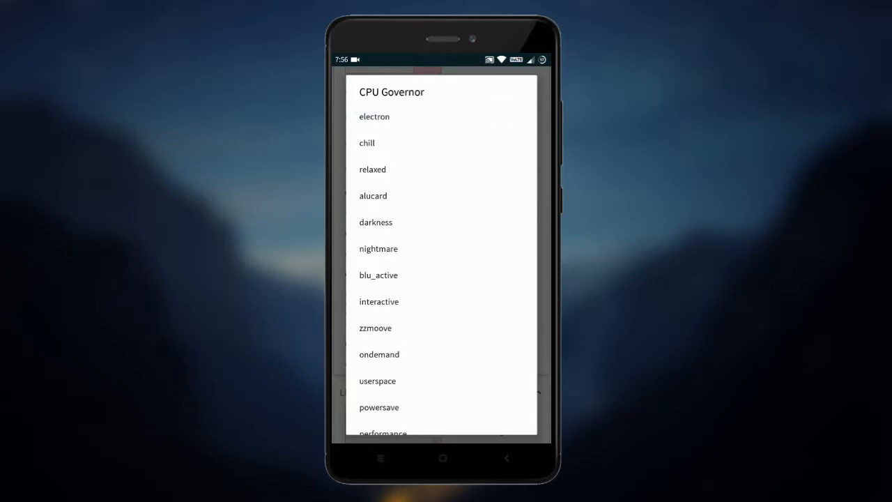
pyautogui.click(378, 301)
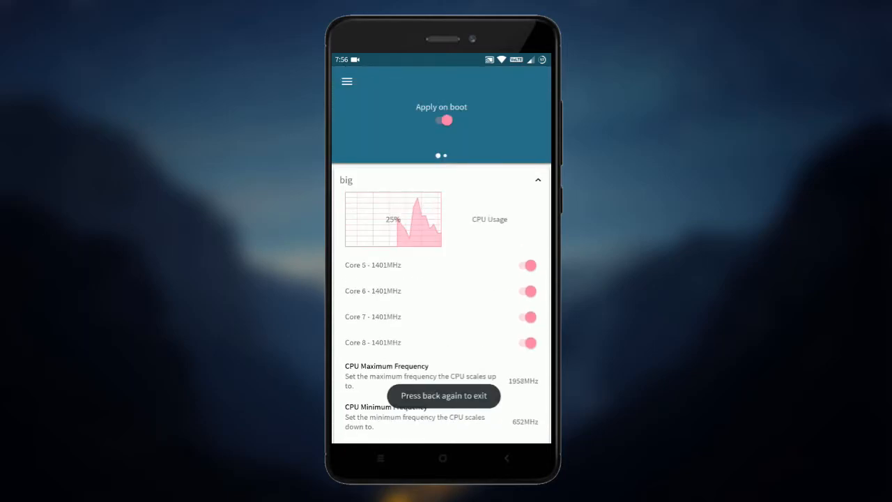
# Browse CPU Hotplug and GPU, then scroll Misc to Vibration Strength and Network
pyautogui.click(346, 81)
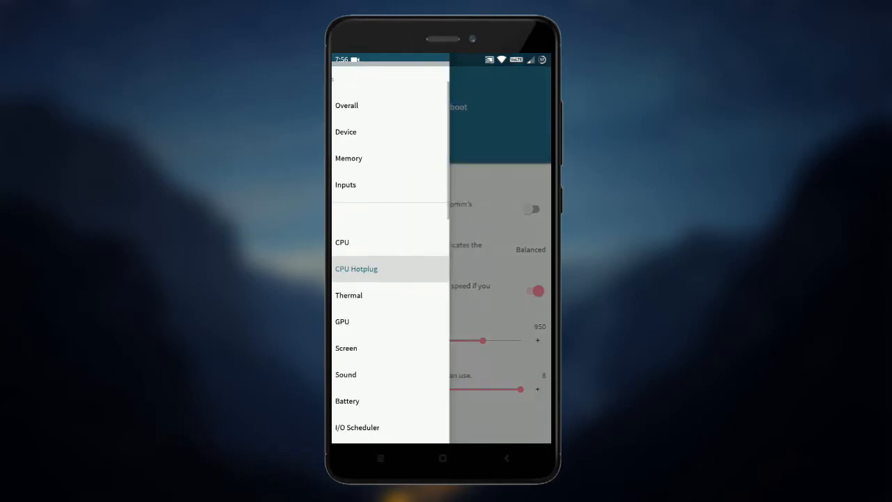
pyautogui.click(356, 268)
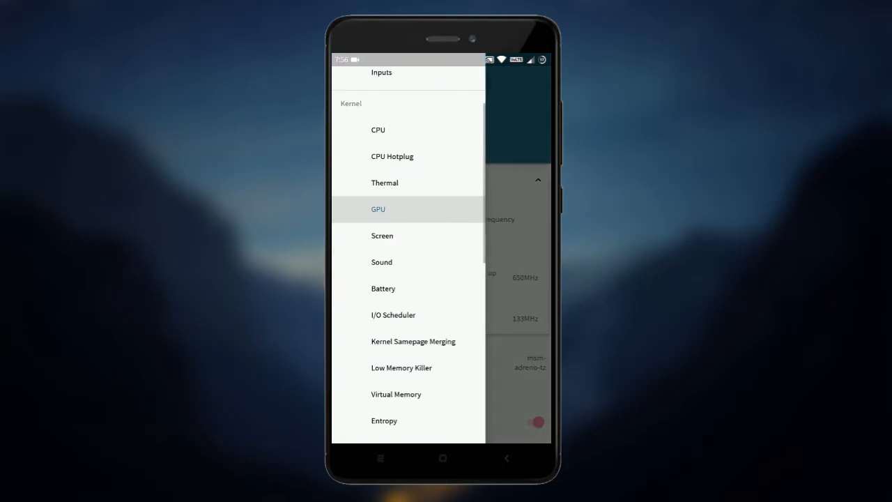
pyautogui.scroll(3)
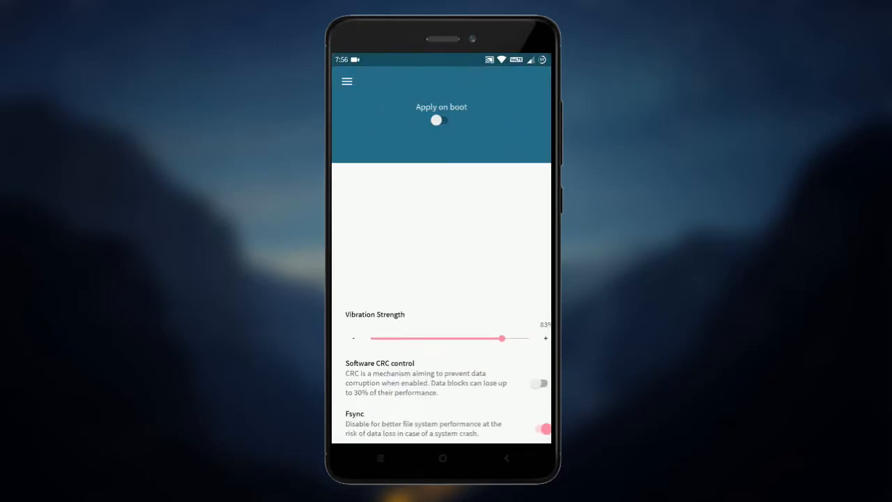
pyautogui.scroll(-3)
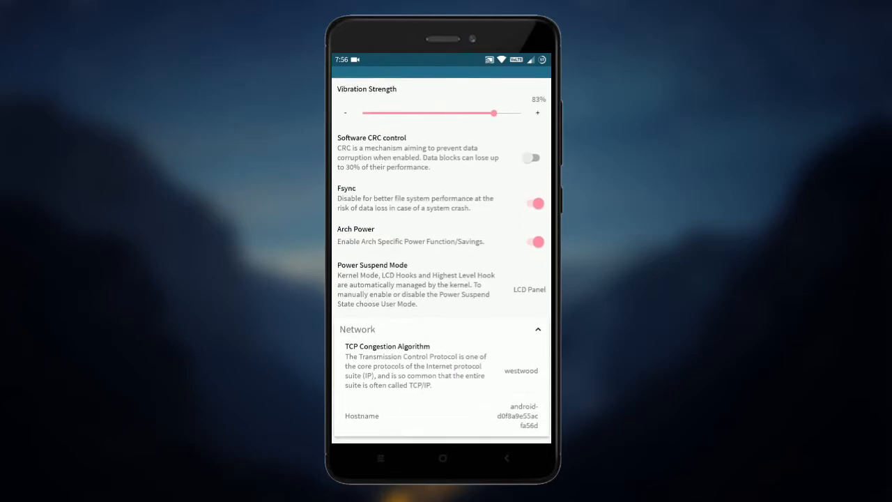
pyautogui.scroll(-3)
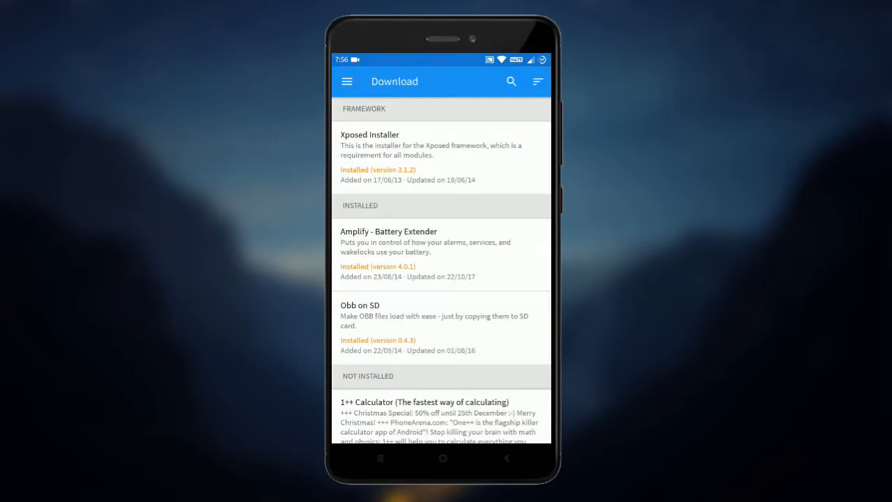
# Scroll Xposed Installer's download list and open the Nougat Xposed Installer download link
pyautogui.scroll(-3)
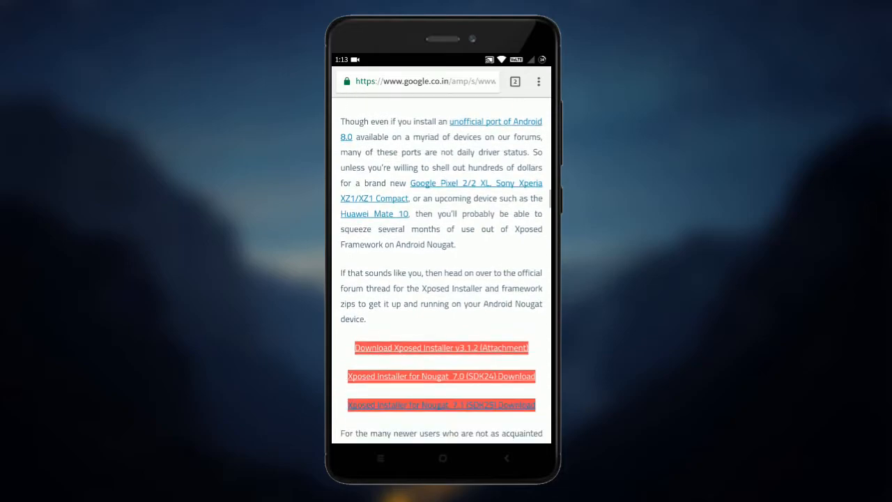
pyautogui.click(442, 459)
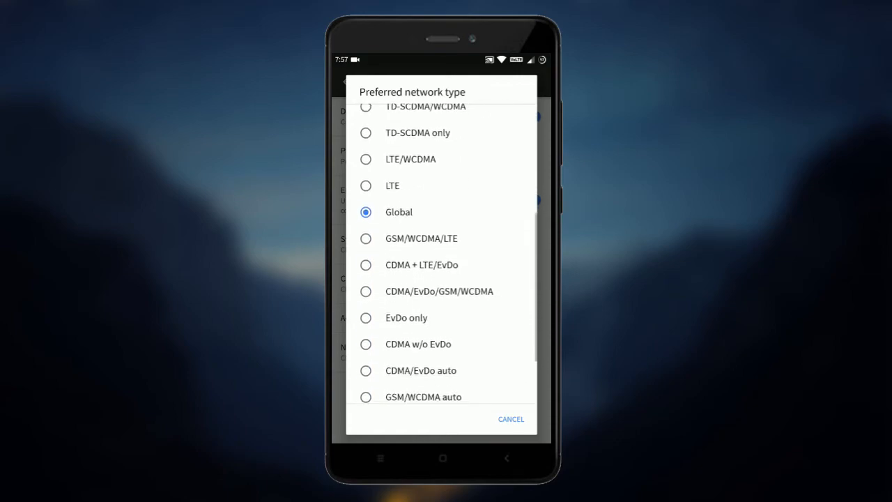
# Set preferred network type to Global and the APN protocol to IPv4/IPv6
pyautogui.click(511, 418)
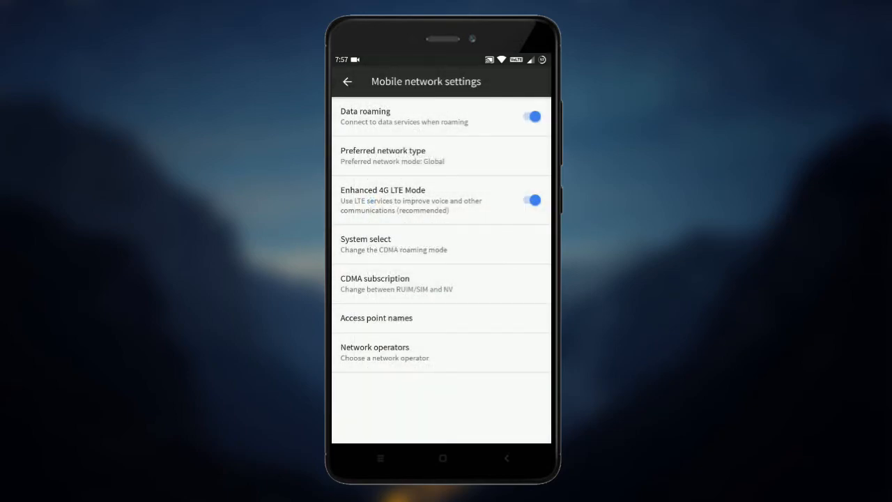
pyautogui.click(376, 318)
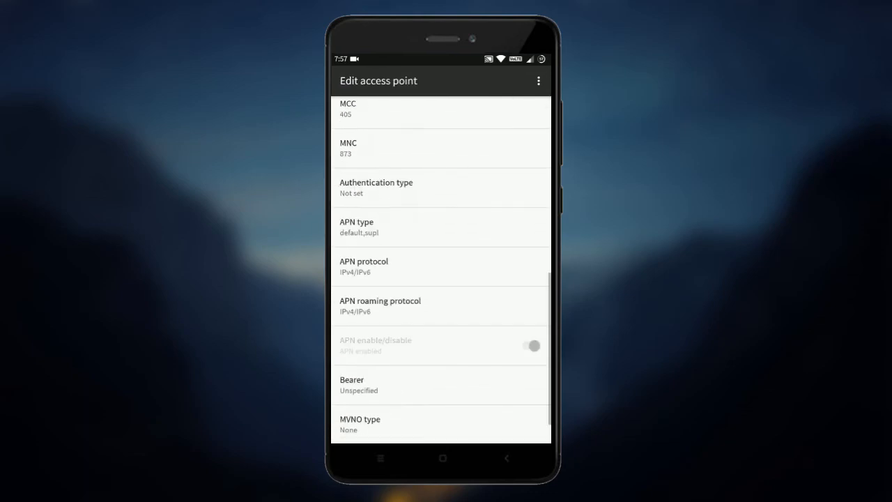
pyautogui.click(440, 266)
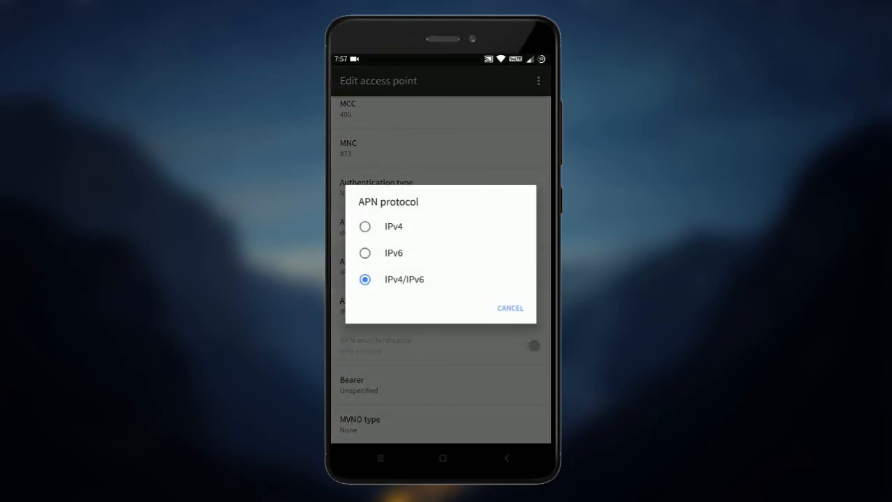